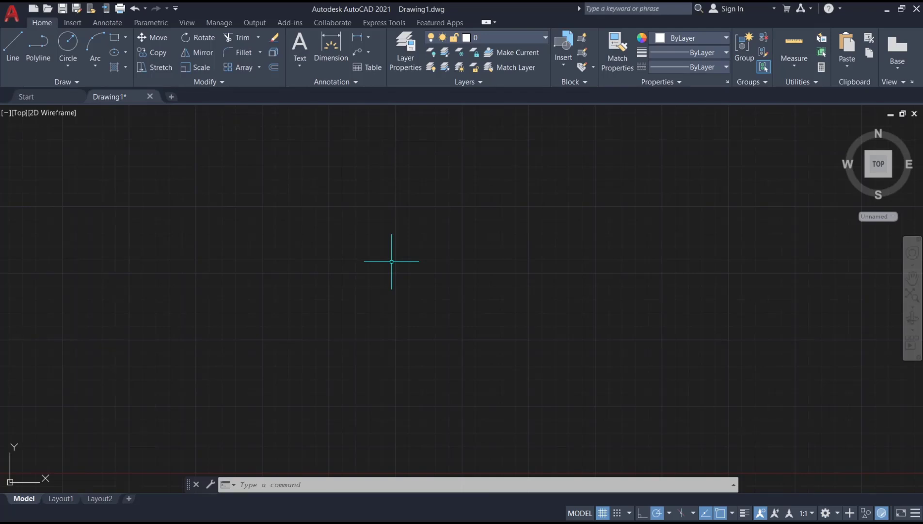
Step: Draw an open three-segment outline and two closed quadrilaterals side by side with LINE
left_click(392, 262)
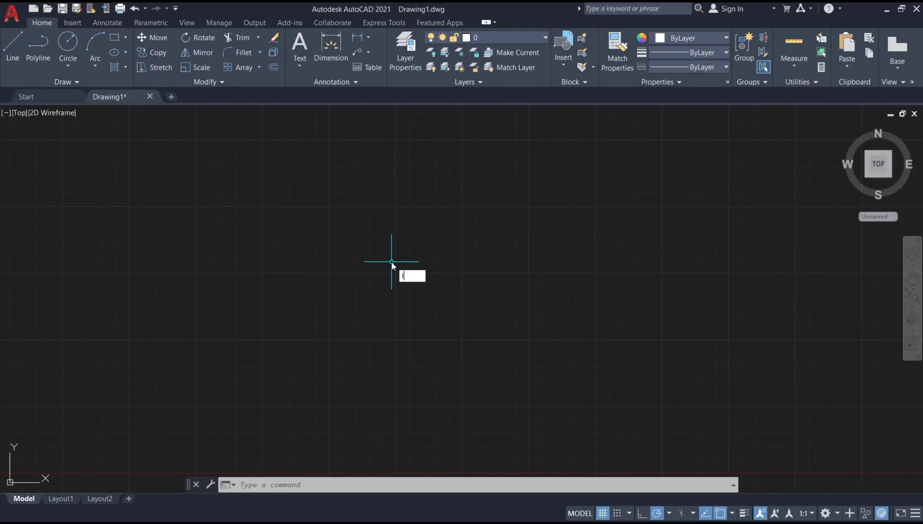
left_click(392, 262)
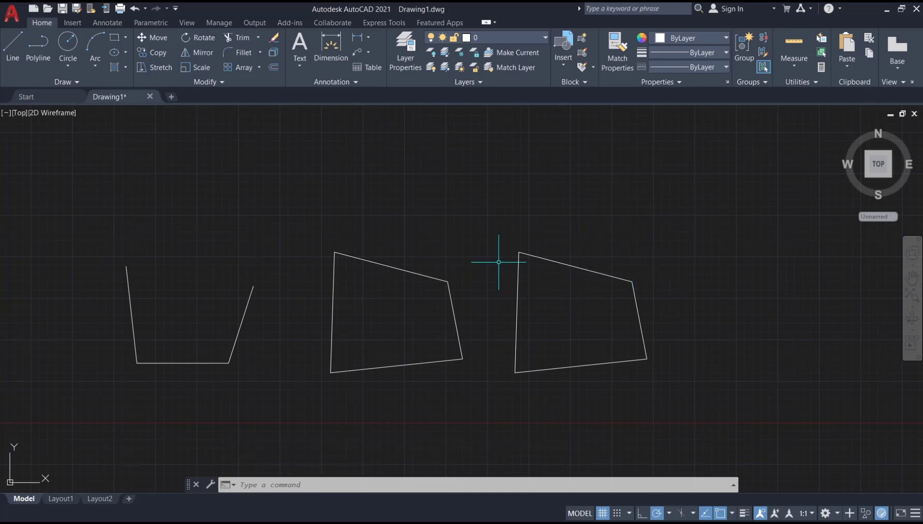
Step: Start BOUNDARY via BO and keep Polyline as the boundary object type
type("BO")
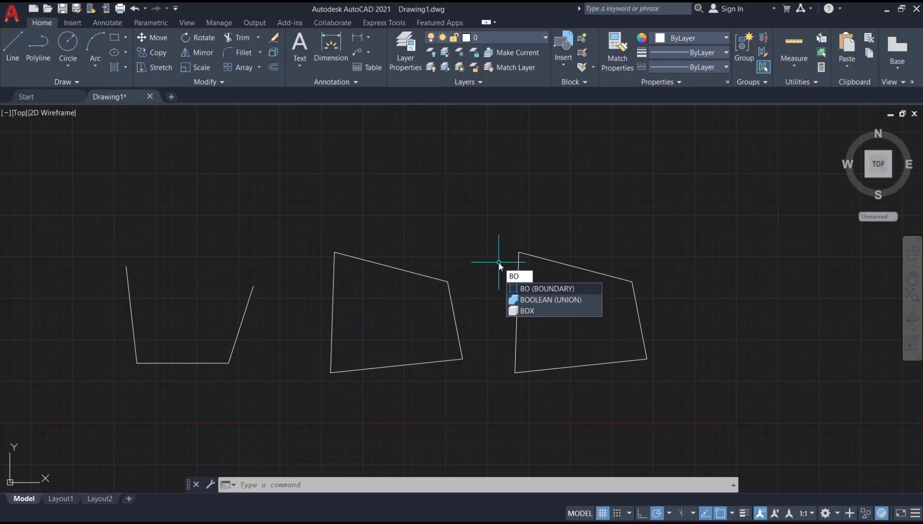
left_click(546, 287)
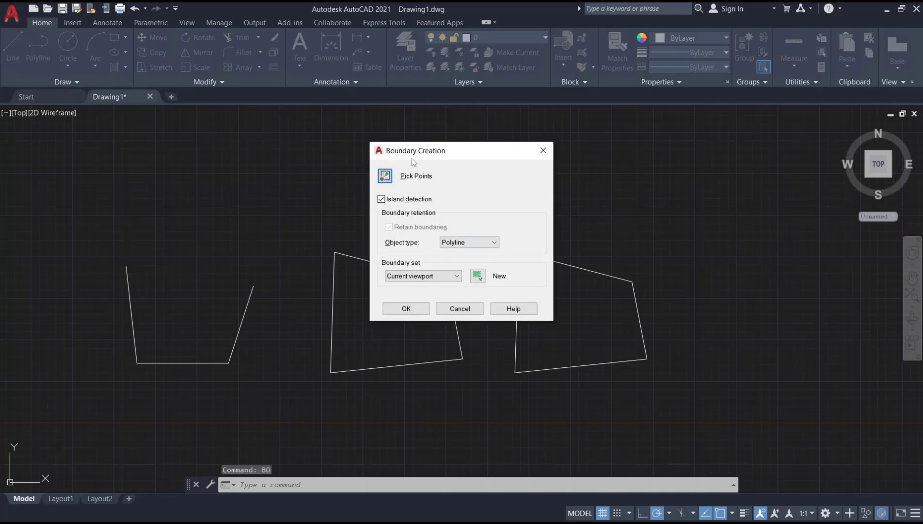
left_click(468, 242)
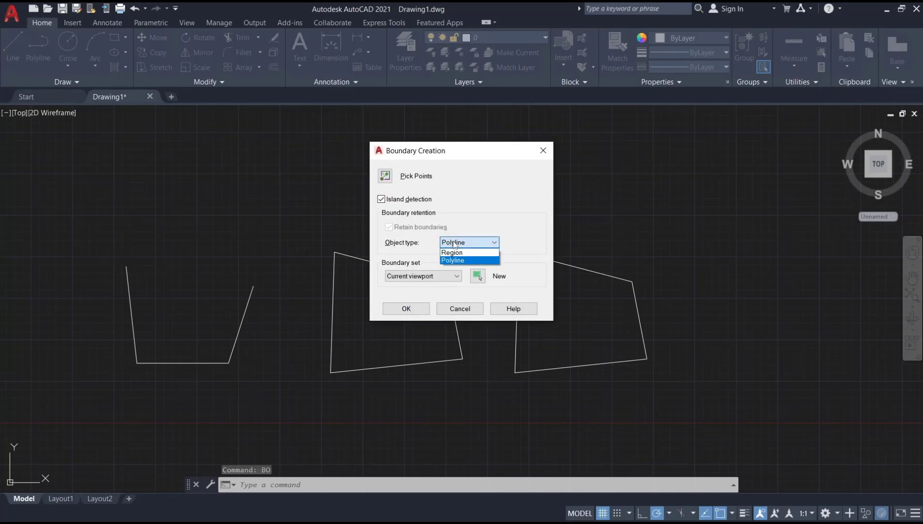
left_click(452, 260)
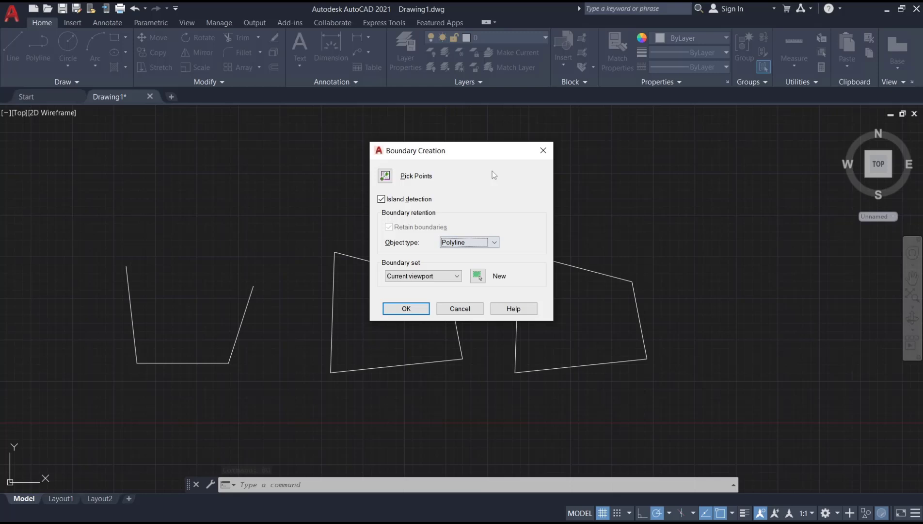